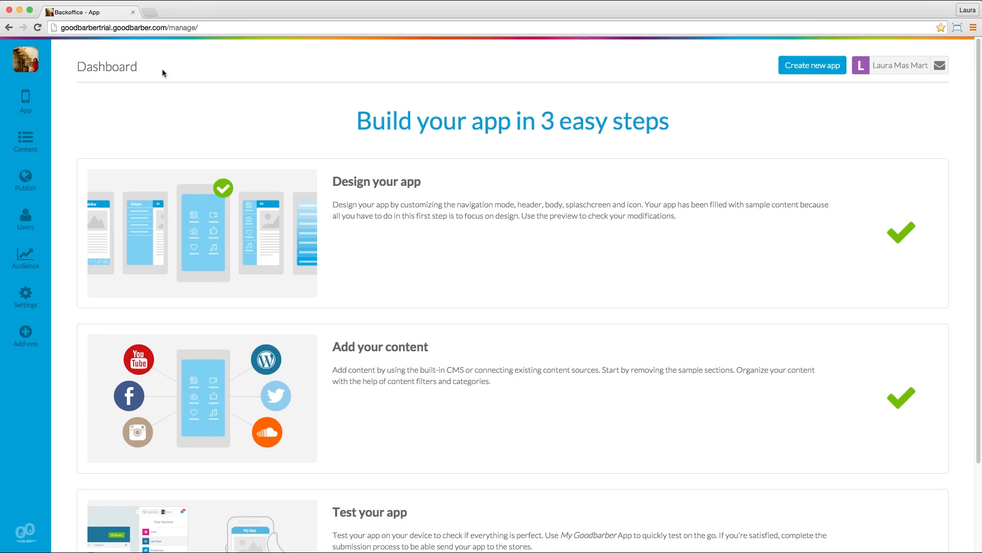
- Browse the add-on catalogue to Monetization and view External advertising networks details
{"action": "left_click", "coordinate": [26, 336]}
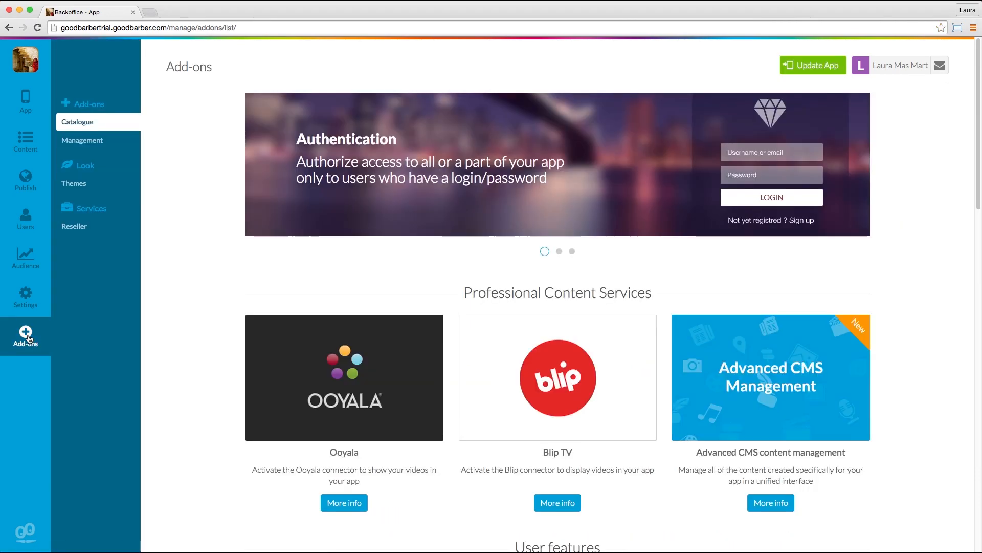
{"action": "mouse_move", "coordinate": [73, 182]}
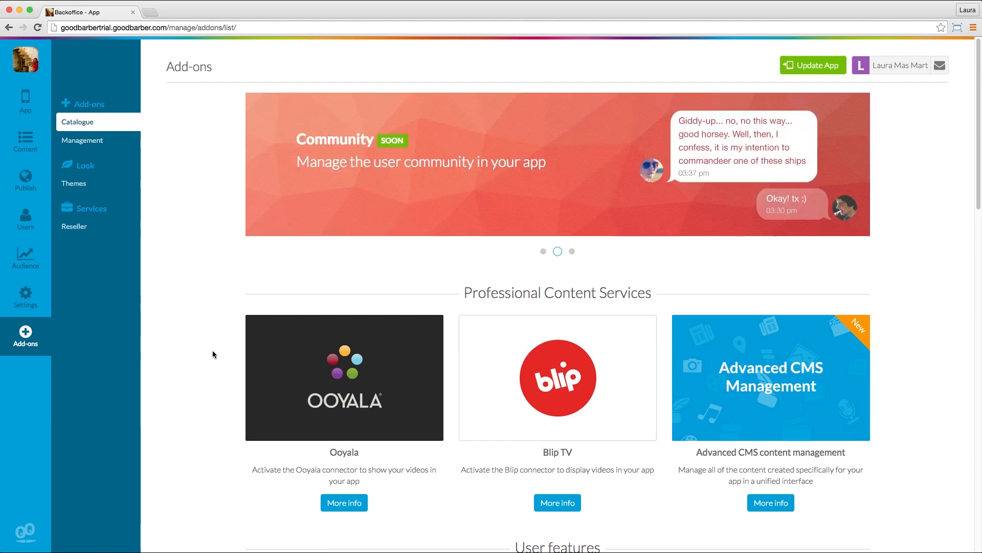
{"action": "scroll", "scroll_direction": "down", "scroll_amount": 3}
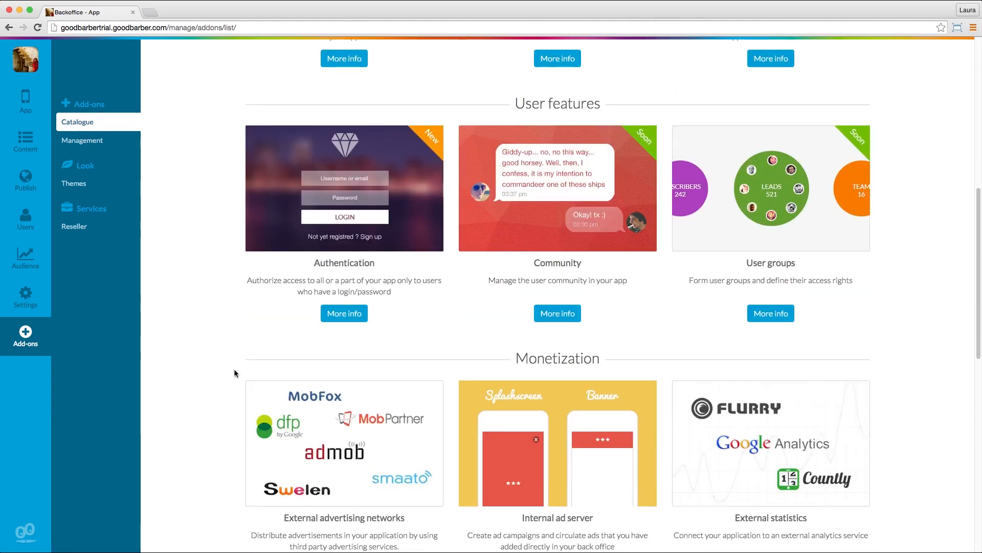
{"action": "mouse_move", "coordinate": [517, 379]}
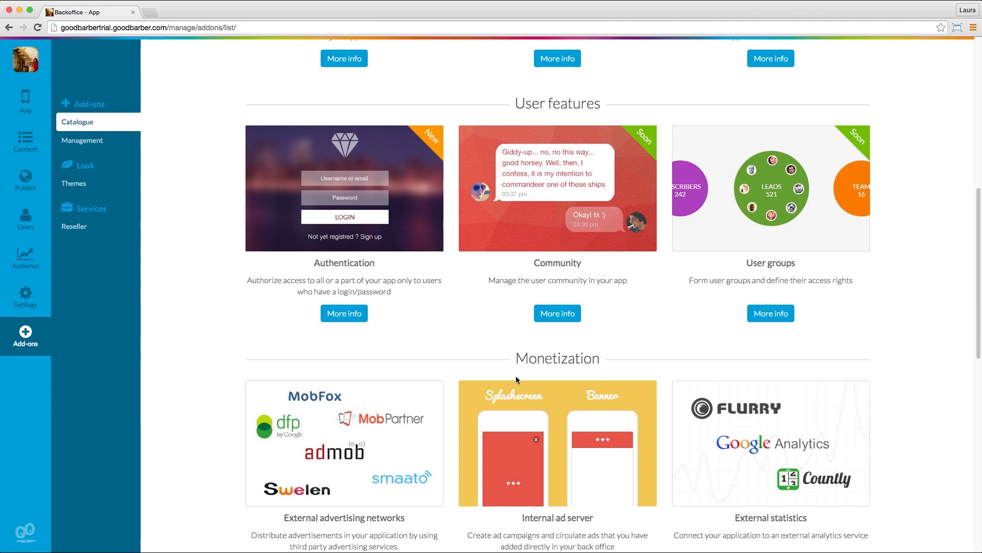
{"action": "mouse_move", "coordinate": [391, 433]}
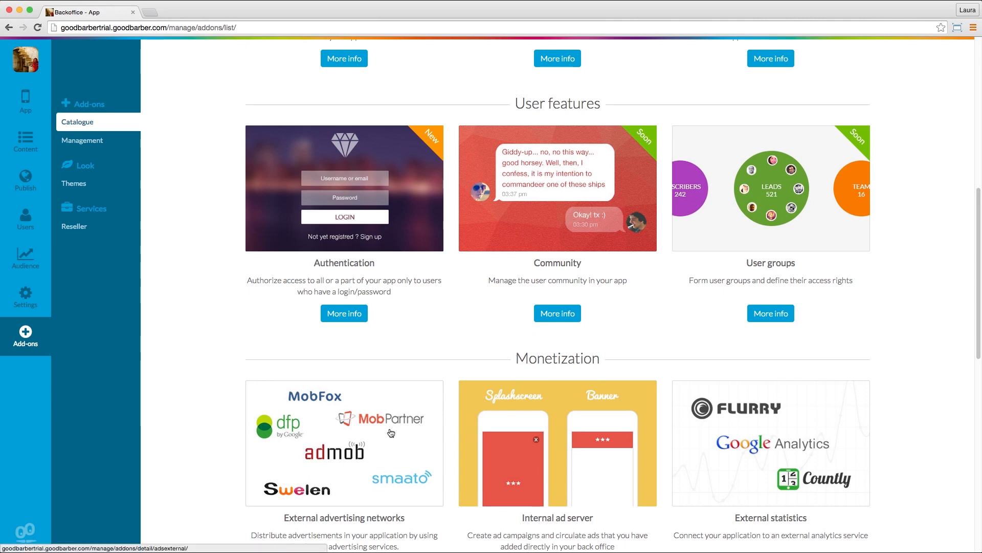
{"action": "scroll", "scroll_direction": "down", "scroll_amount": 3}
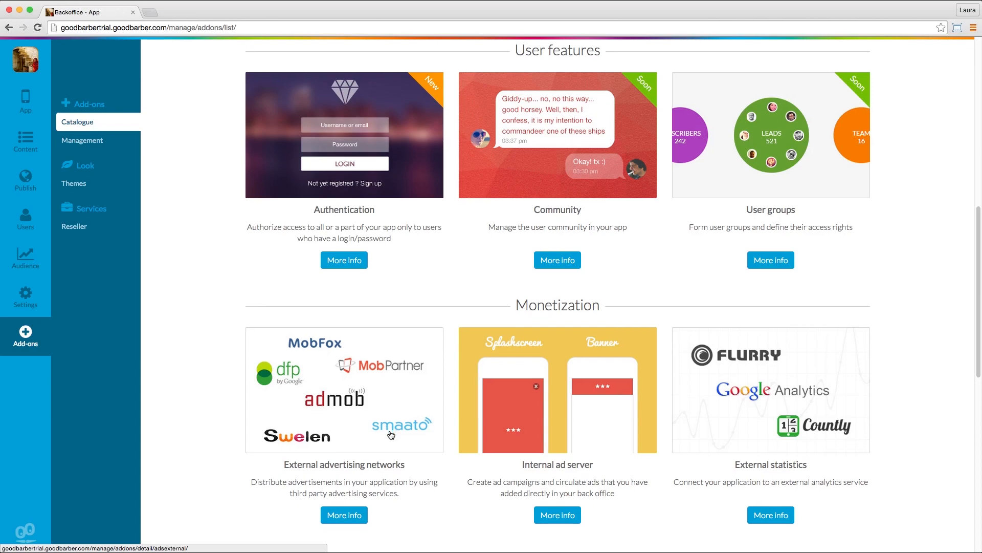
{"action": "left_click", "coordinate": [343, 514]}
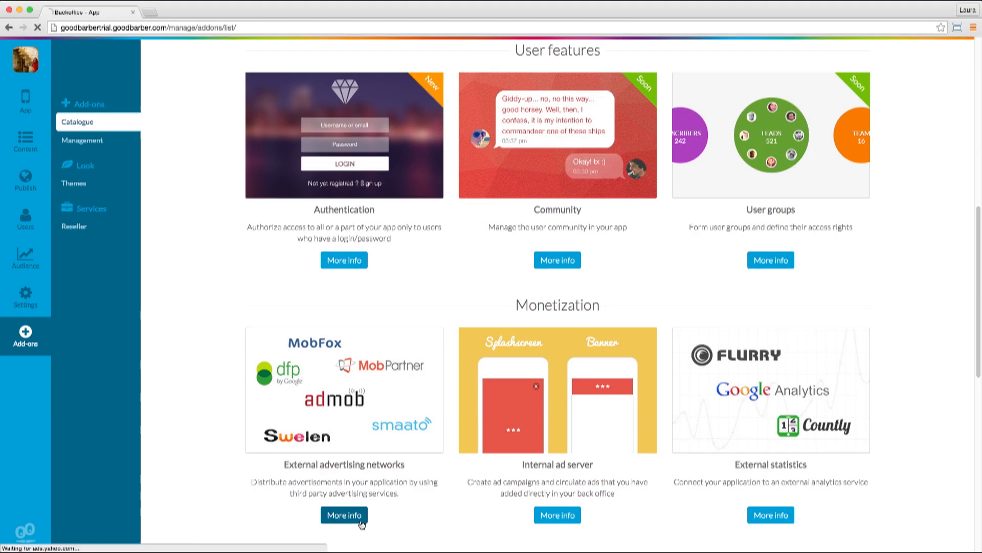
- Activate the External advertising networks add-on with the free option
{"action": "left_click", "coordinate": [343, 514]}
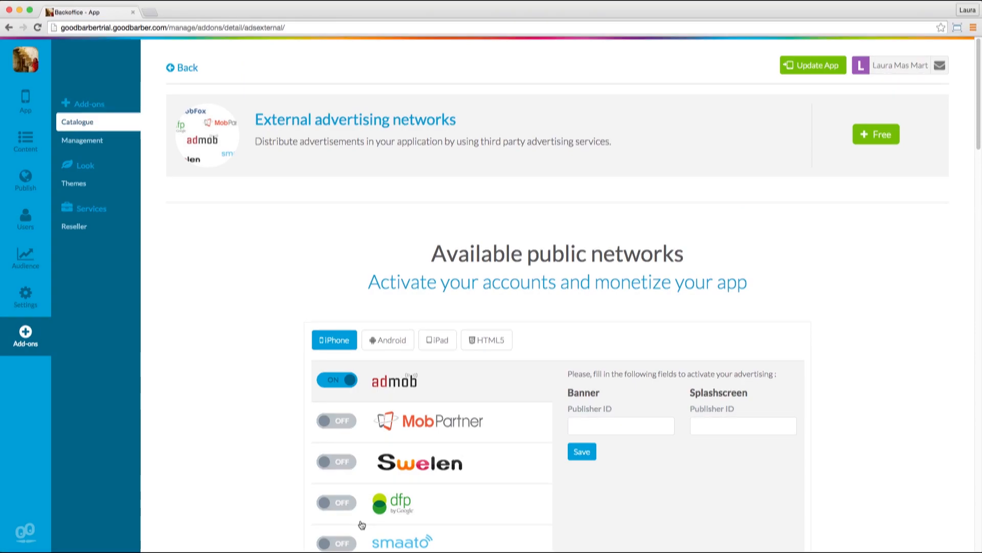
{"action": "scroll", "scroll_direction": "down", "scroll_amount": 3}
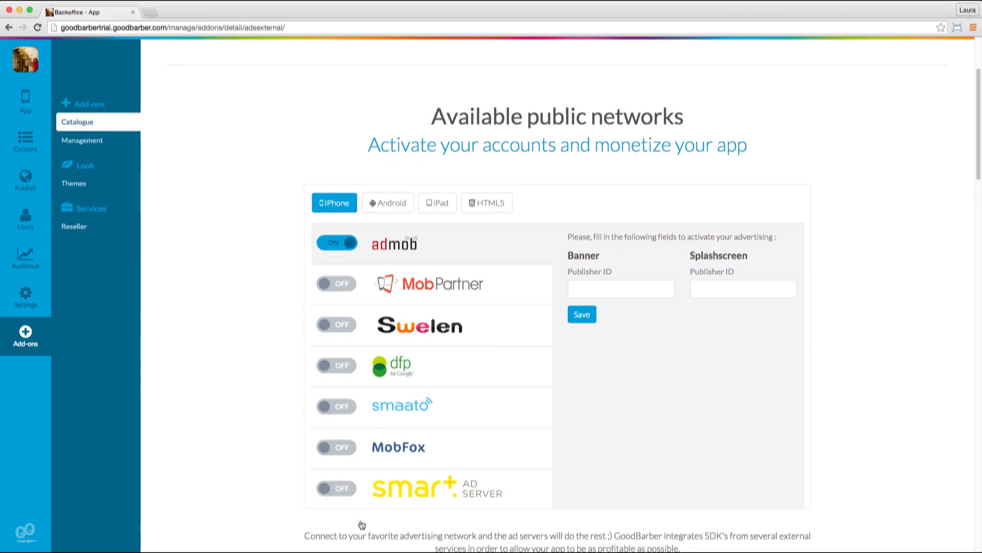
{"action": "scroll", "scroll_direction": "down", "scroll_amount": 3}
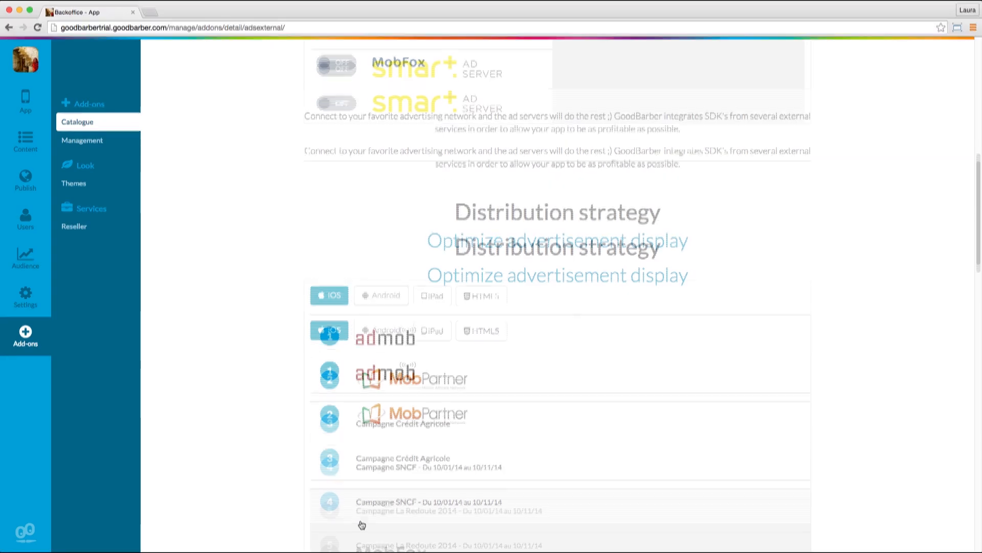
{"action": "scroll", "scroll_direction": "down", "scroll_amount": 3}
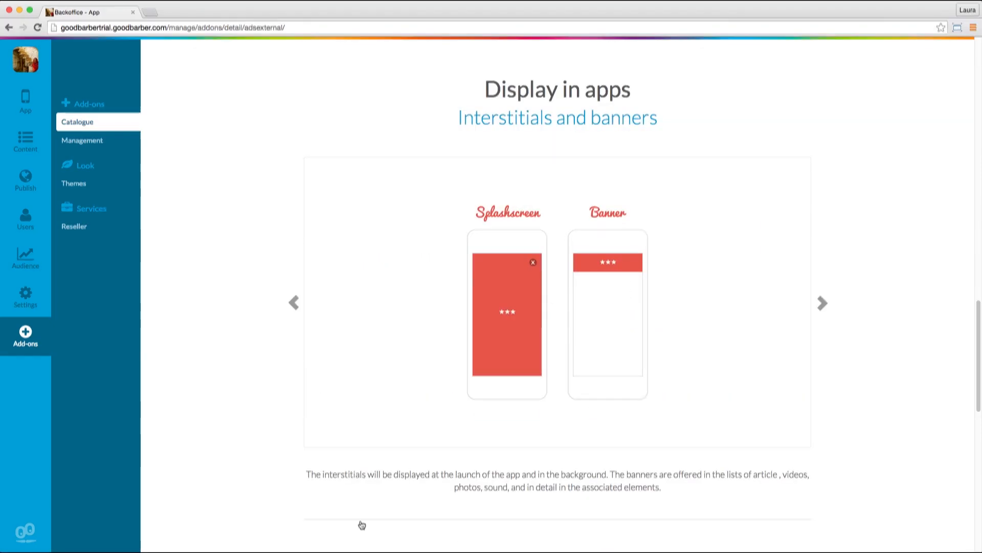
{"action": "scroll", "scroll_direction": "down", "scroll_amount": 3}
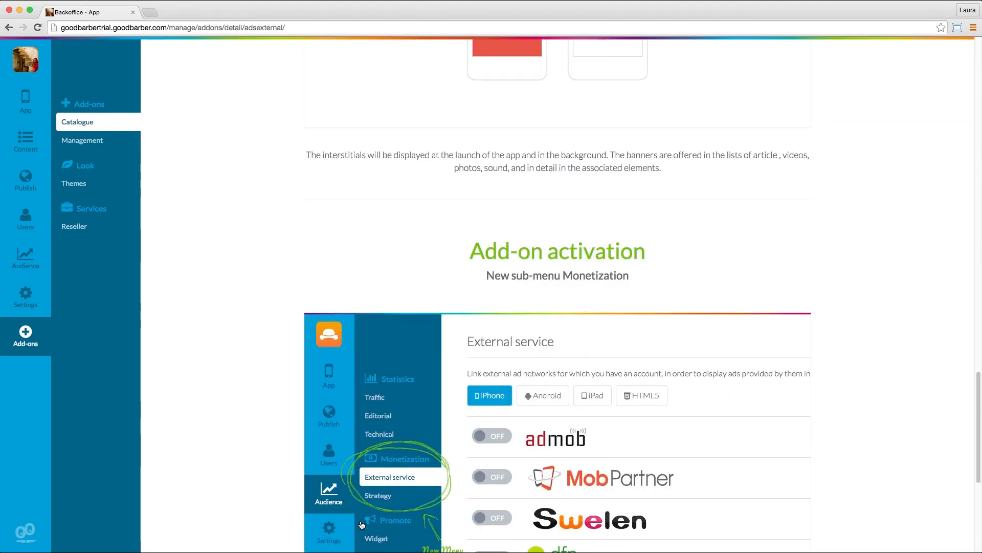
{"action": "scroll", "scroll_direction": "down", "scroll_amount": 3}
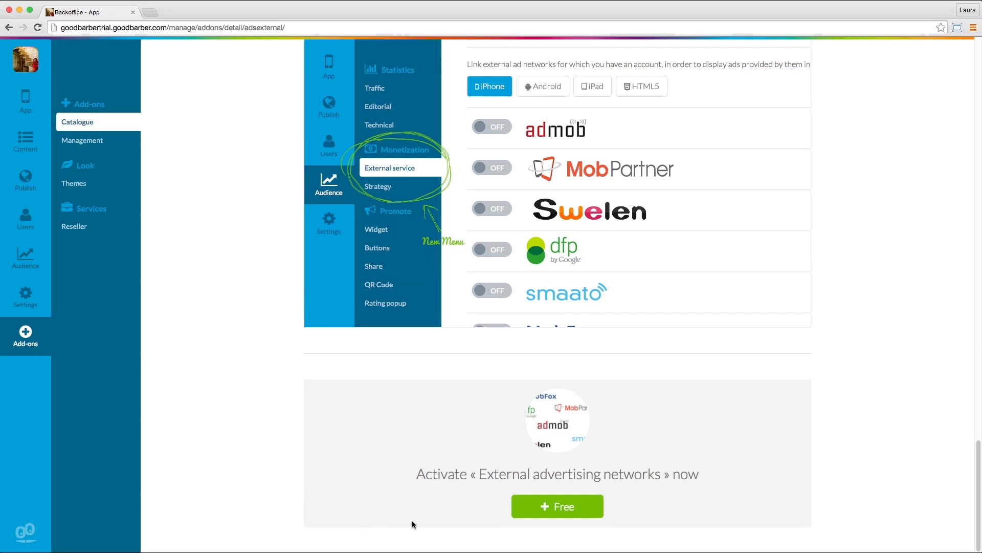
{"action": "left_click", "coordinate": [390, 167]}
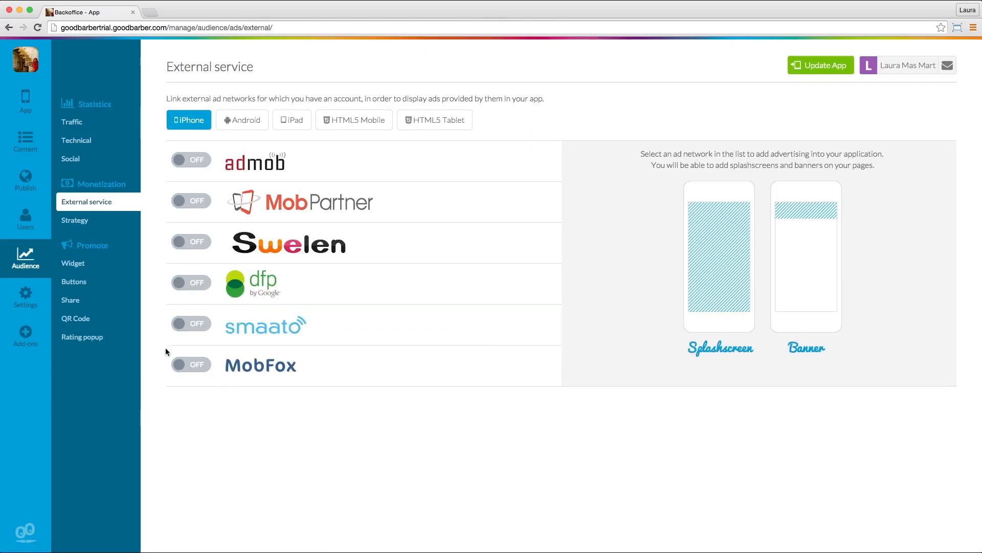
{"action": "mouse_move", "coordinate": [73, 263]}
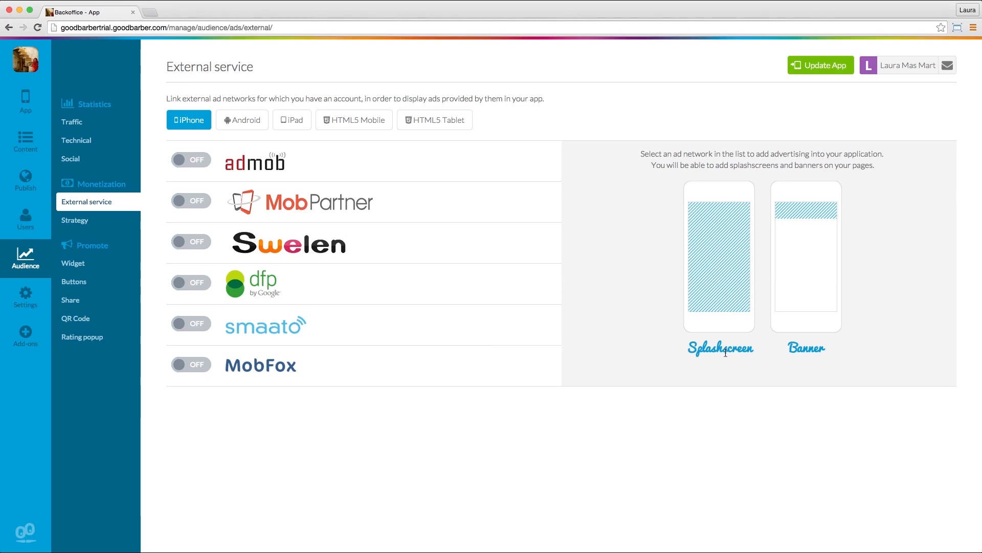
{"action": "mouse_move", "coordinate": [248, 184]}
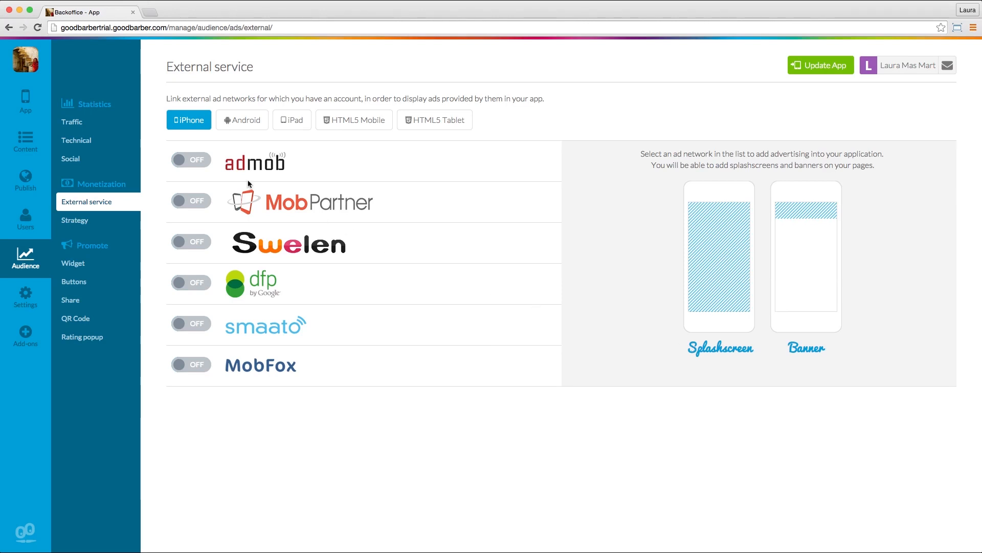
- Enable AdMob for iPhone and the iPad networks, then bring up the AdMob site
{"action": "left_click", "coordinate": [191, 160]}
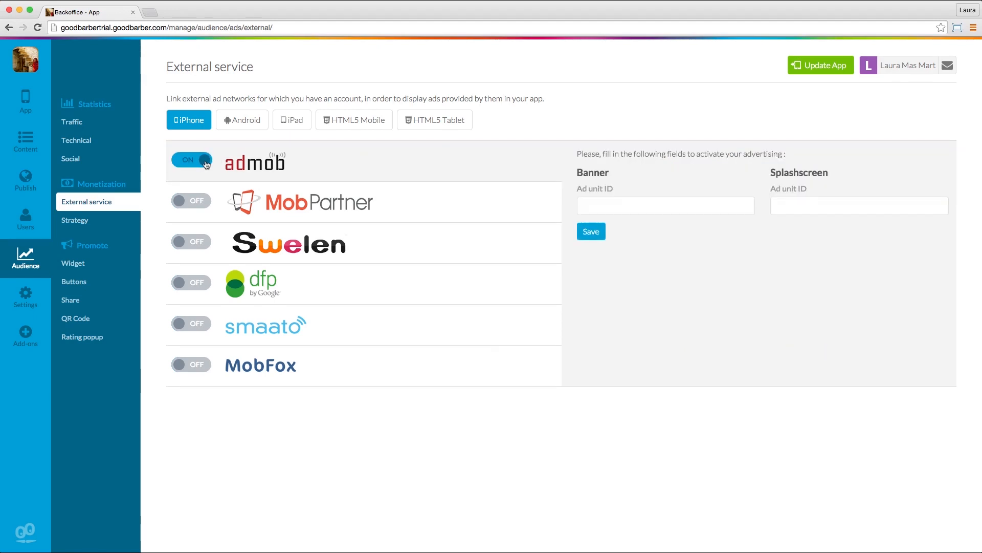
{"action": "mouse_move", "coordinate": [594, 185]}
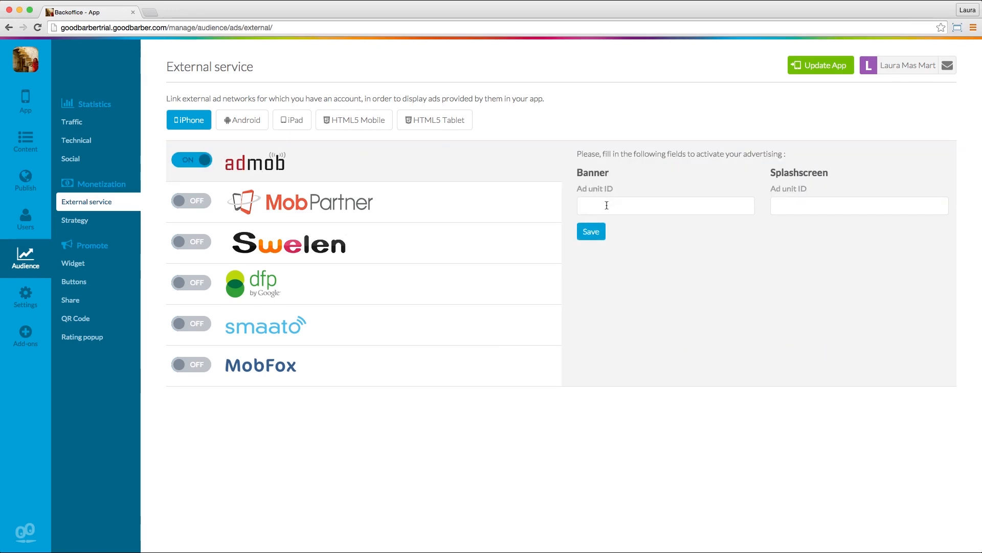
{"action": "left_click", "coordinate": [291, 119]}
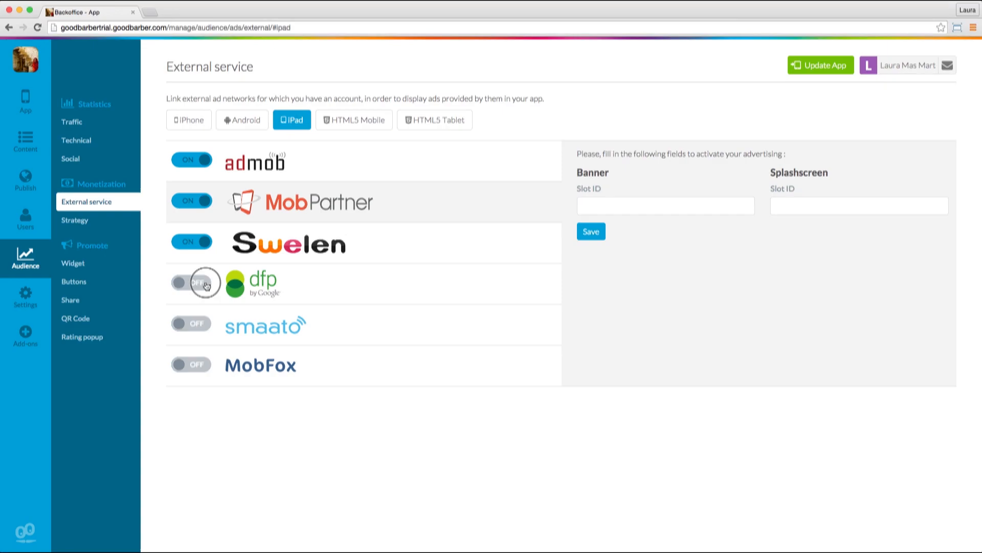
{"action": "left_click", "coordinate": [191, 283]}
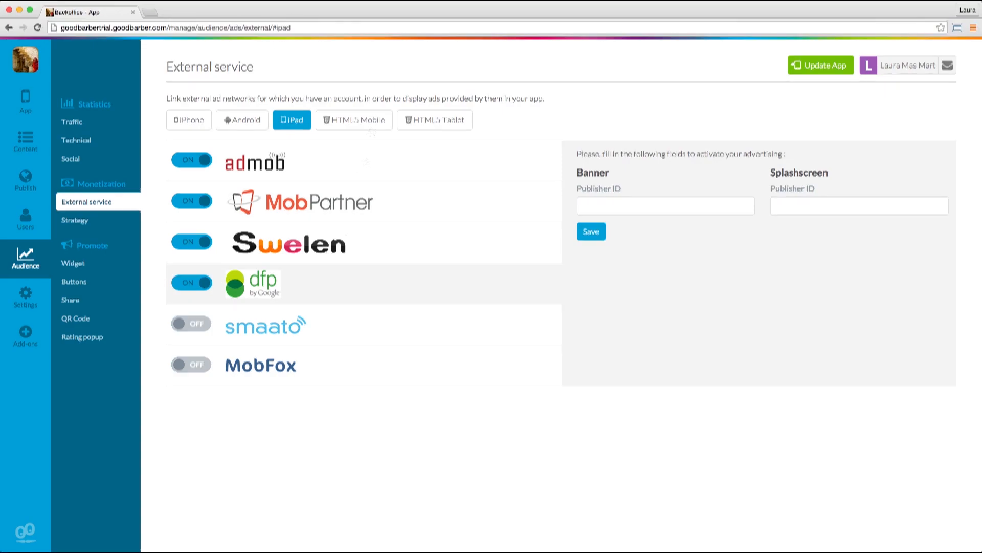
{"action": "left_click", "coordinate": [189, 120]}
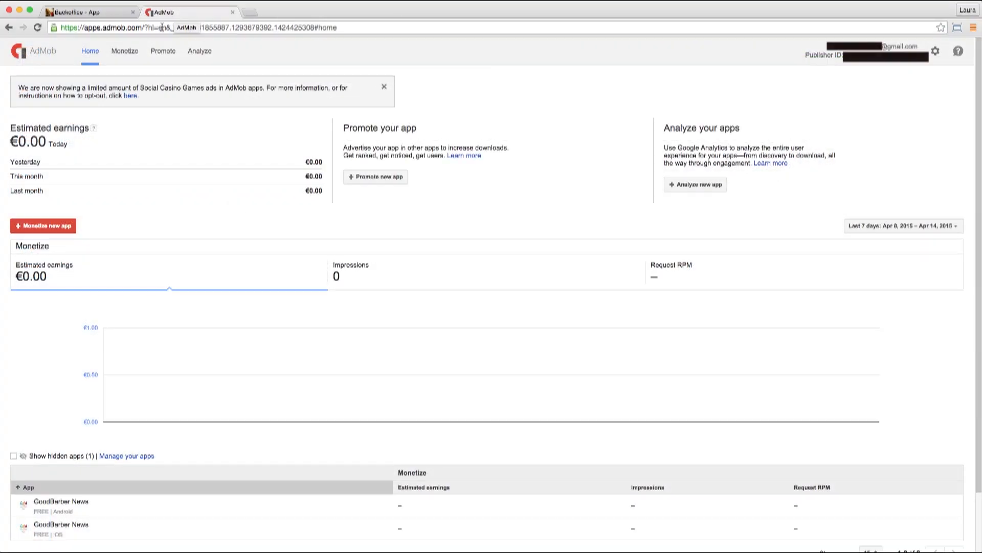
- View the GoodBarber News iOS ad units in AdMob and return to the back office
{"action": "left_click", "coordinate": [124, 50]}
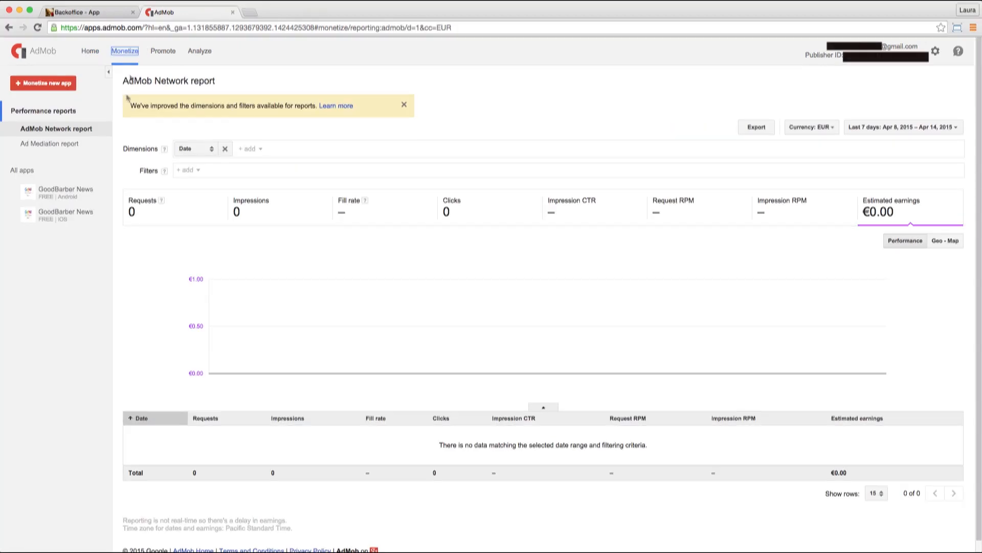
{"action": "mouse_move", "coordinate": [65, 215]}
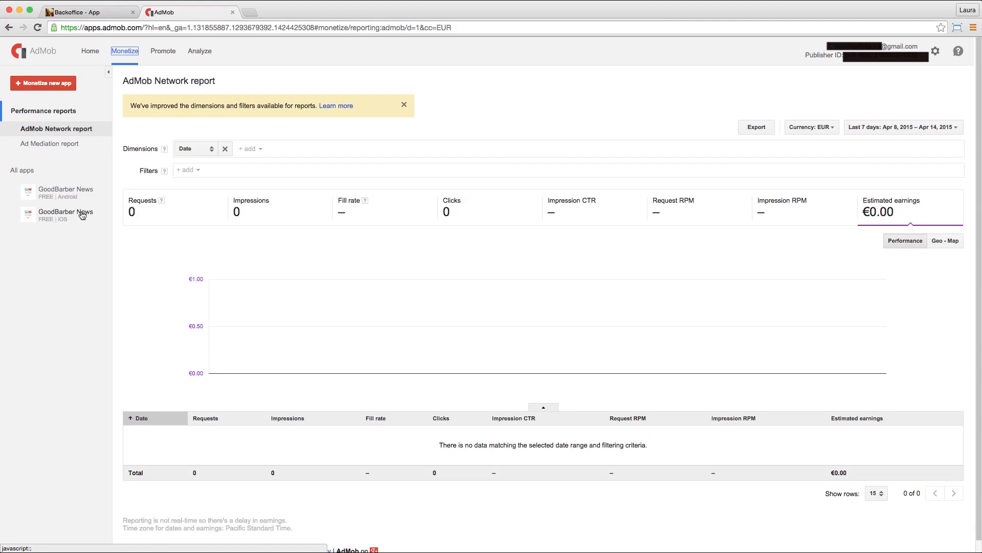
{"action": "left_click", "coordinate": [65, 215]}
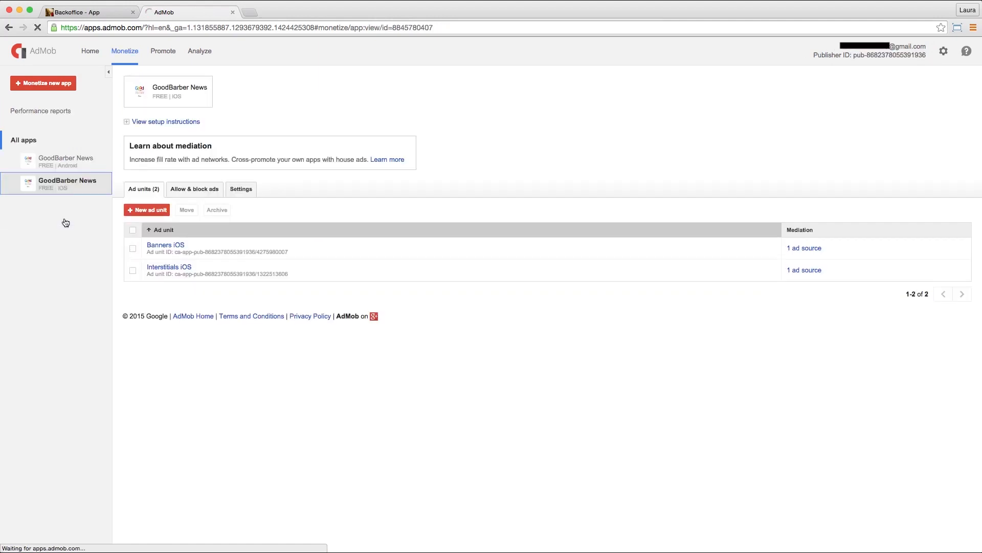
{"action": "mouse_move", "coordinate": [169, 244]}
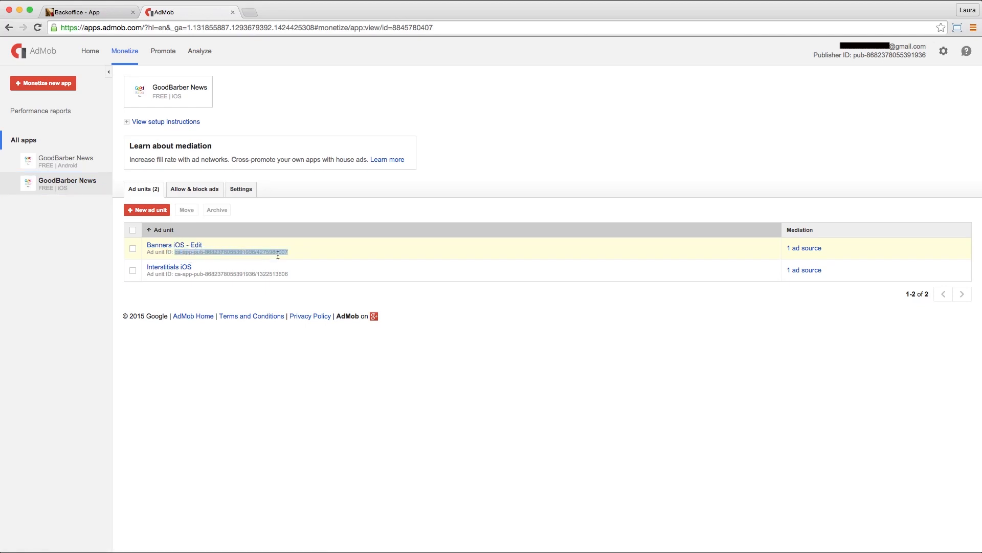
{"action": "left_click", "coordinate": [88, 12]}
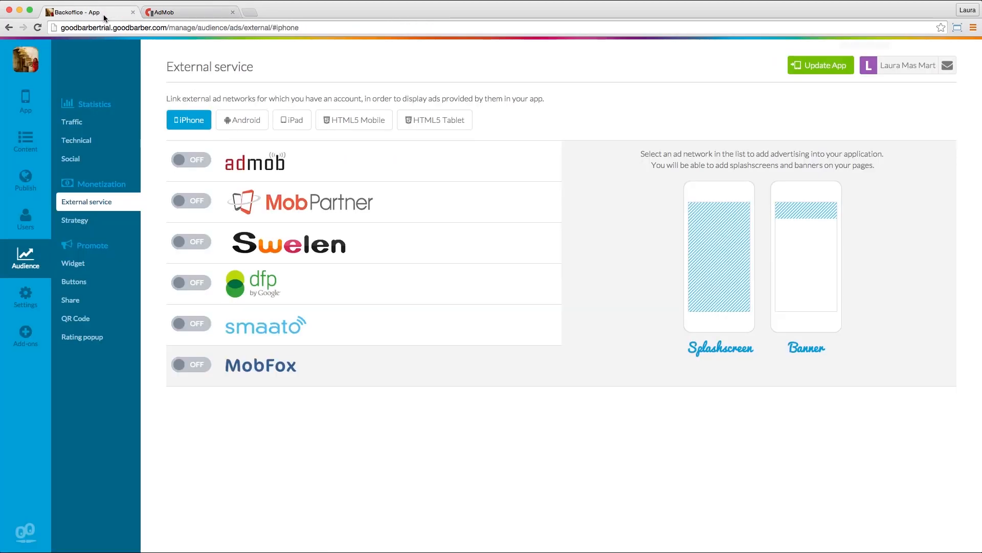
- Switch AdMob on with the banner ID, then copy the Interstitials iOS ad unit ID
{"action": "left_click", "coordinate": [191, 160]}
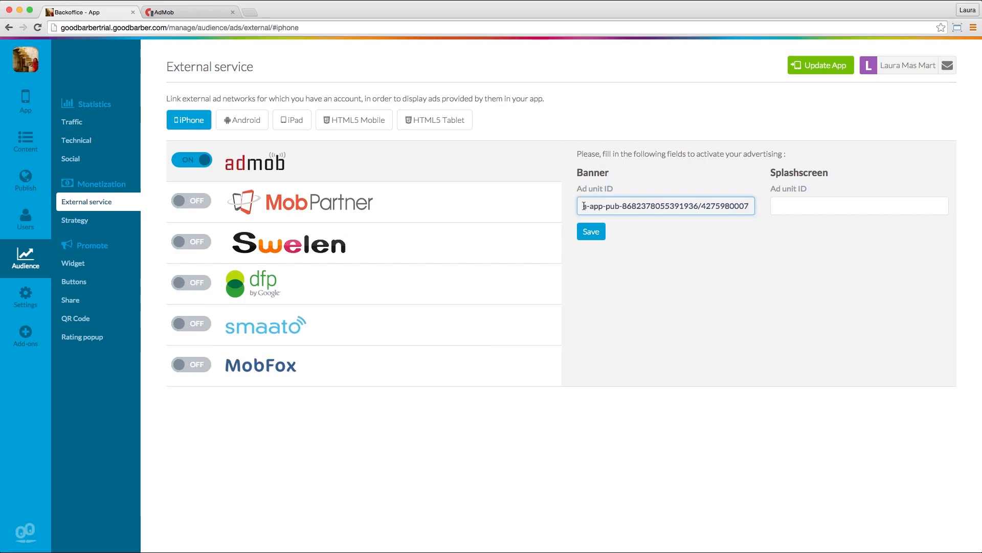
{"action": "left_click", "coordinate": [188, 11]}
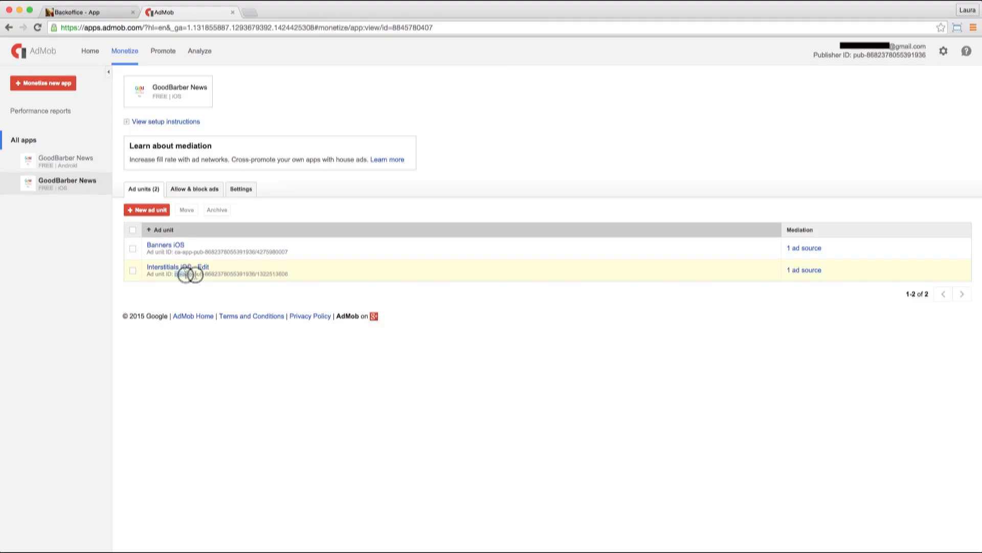
{"action": "double_click", "coordinate": [216, 273]}
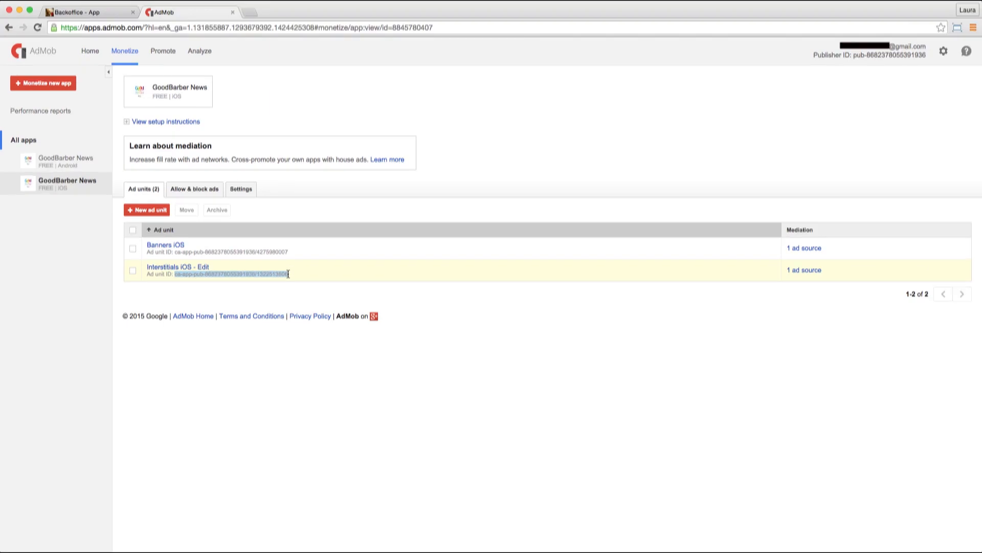
{"action": "left_click", "coordinate": [88, 11]}
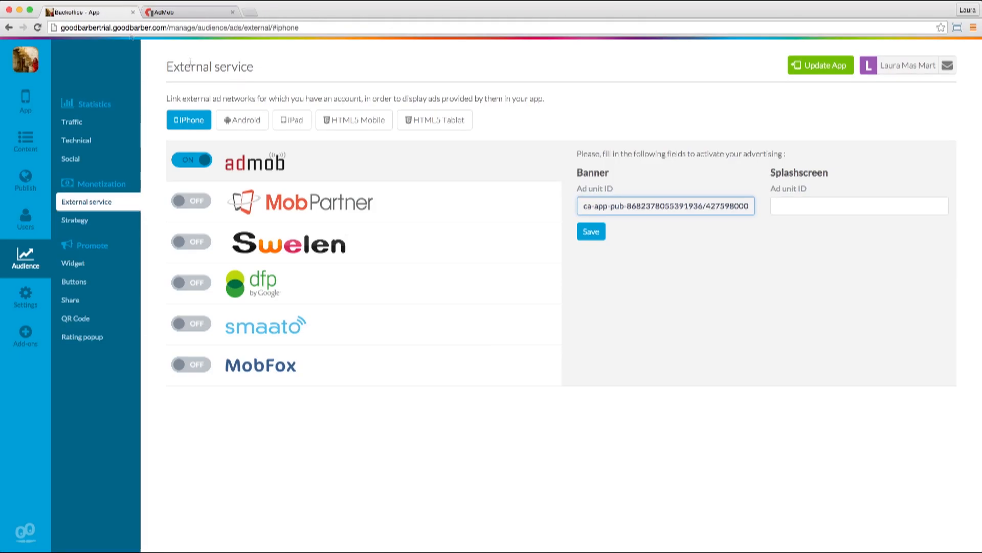
{"action": "left_click", "coordinate": [859, 206]}
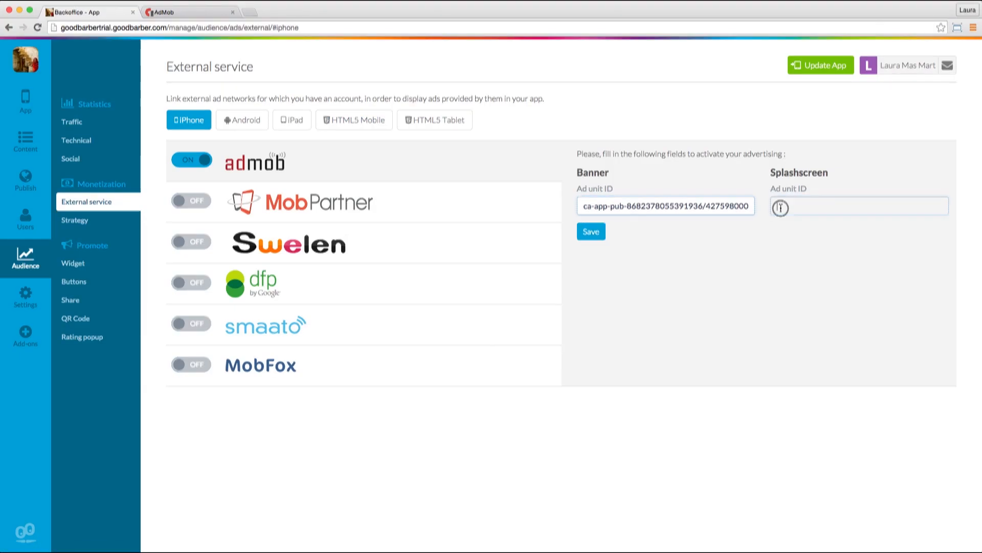
{"action": "type", "text": "ca-app-pub-8682378055391936/1322513606"}
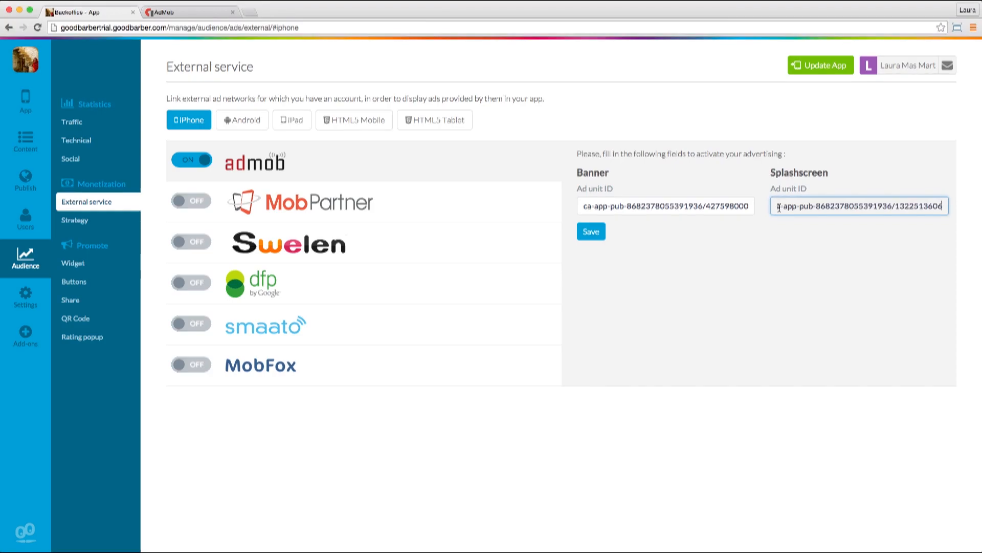
{"action": "left_click", "coordinate": [590, 232]}
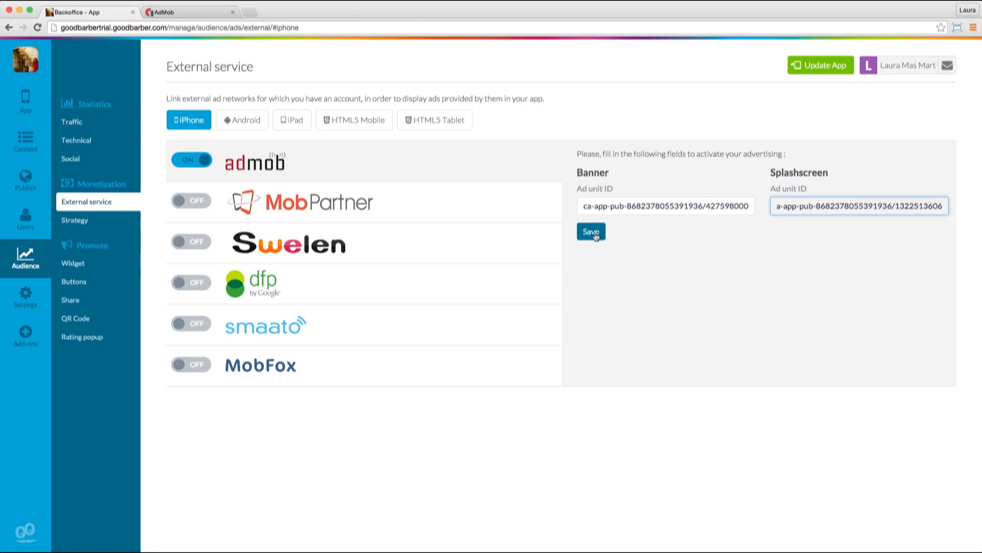
{"action": "left_click", "coordinate": [590, 231]}
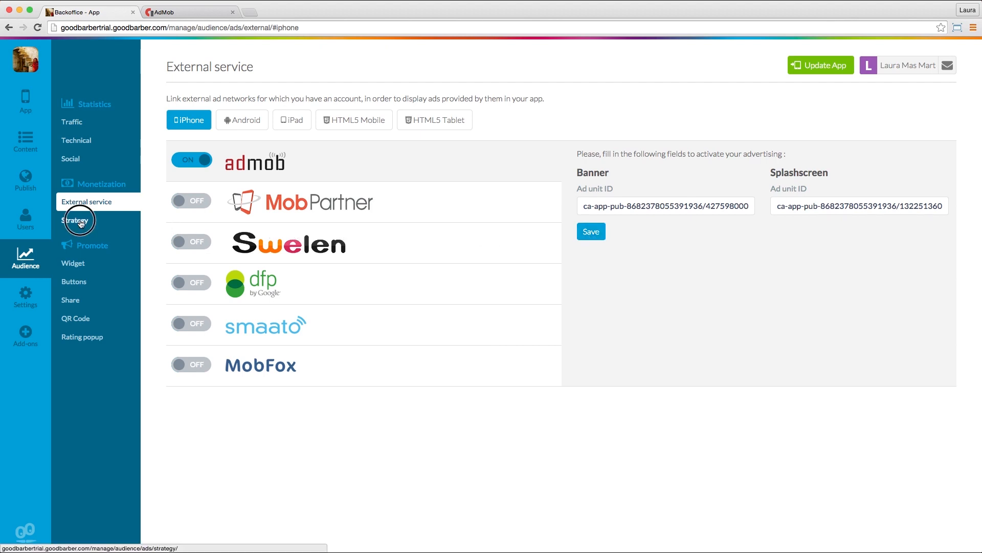
- Review the Strategy priorities for Android, HTML5 Mobile and iPad networks
{"action": "left_click", "coordinate": [75, 220]}
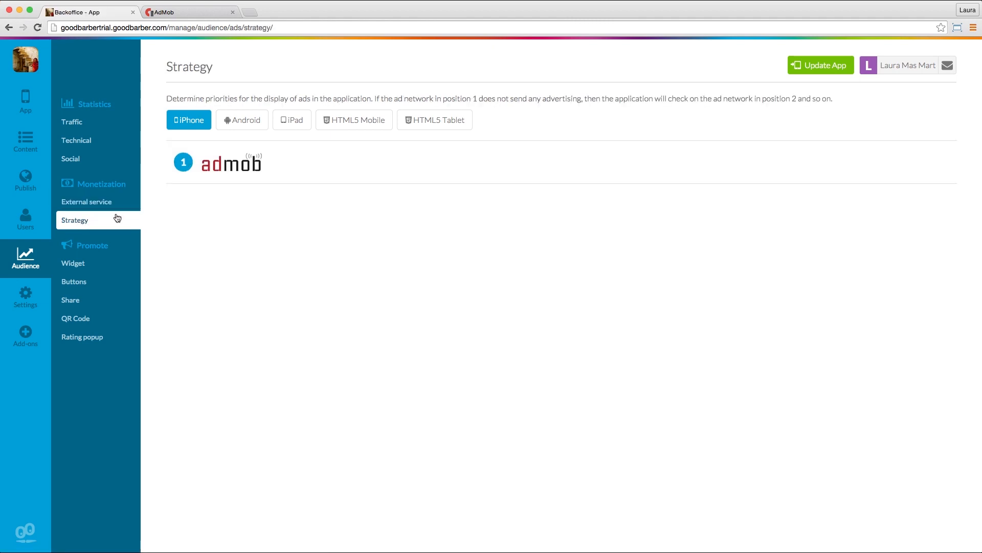
{"action": "left_click", "coordinate": [241, 119]}
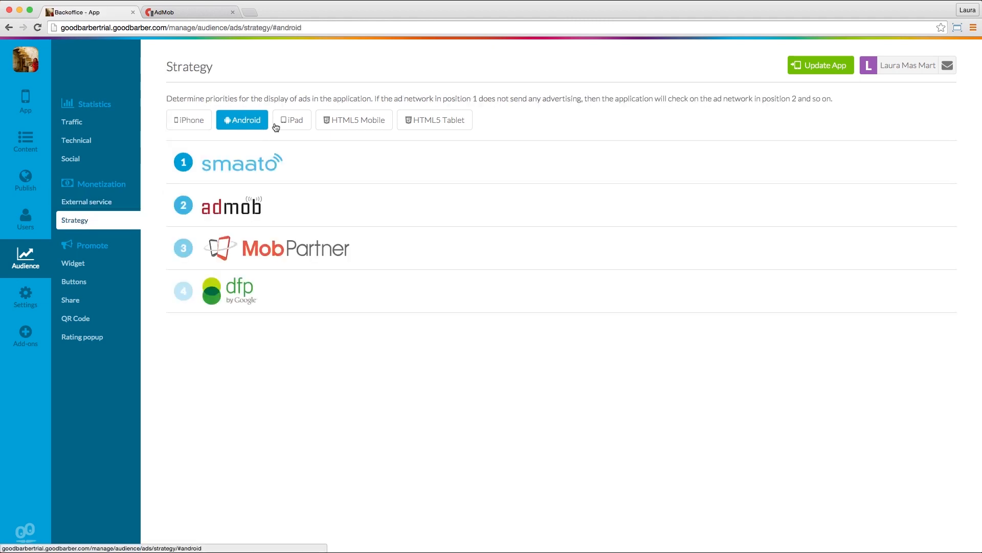
{"action": "left_click", "coordinate": [354, 119]}
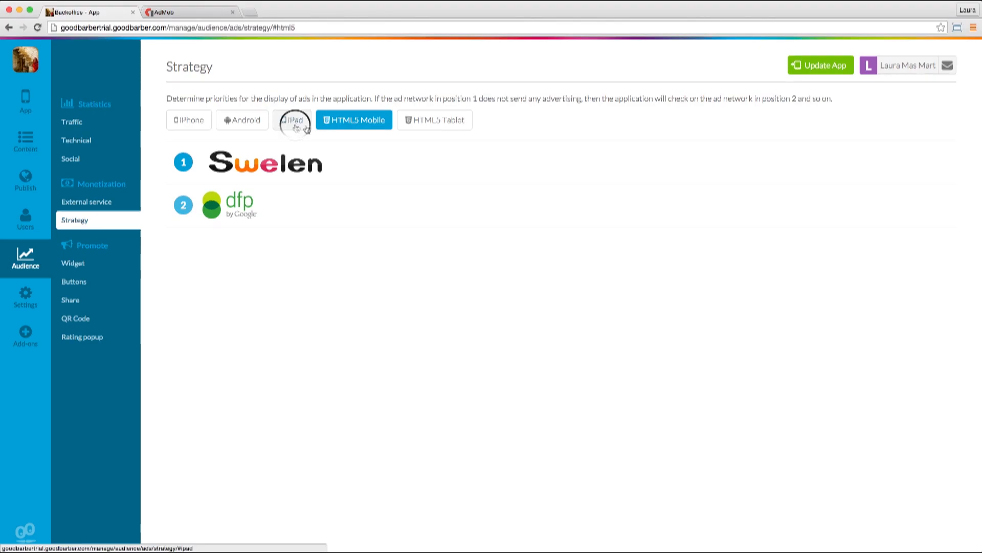
{"action": "left_click", "coordinate": [291, 119]}
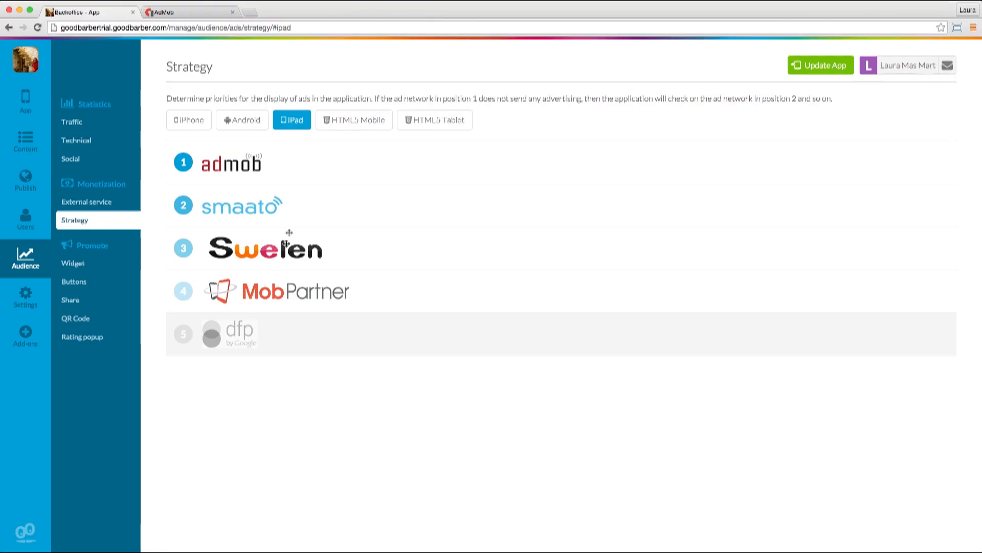
{"action": "mouse_move", "coordinate": [283, 249]}
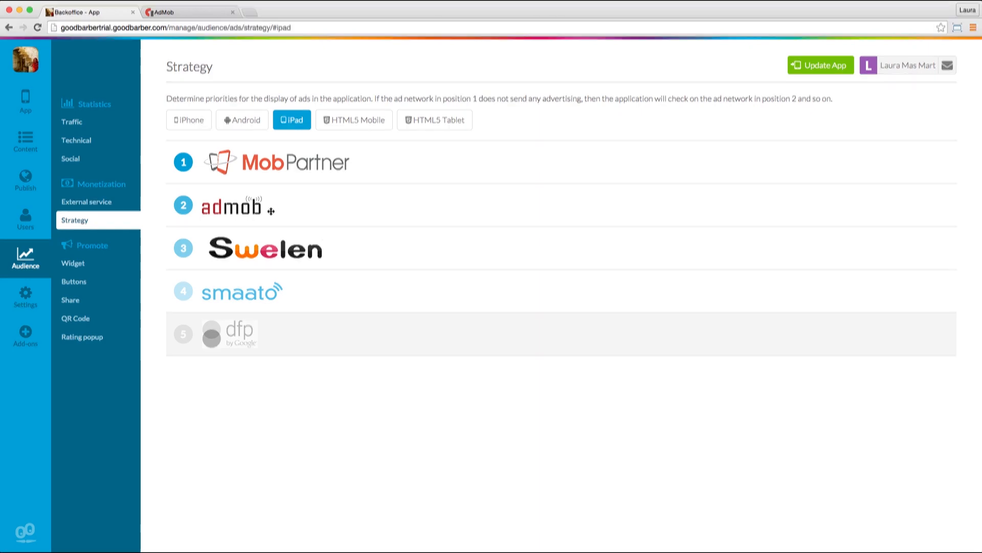
{"action": "mouse_move", "coordinate": [263, 294]}
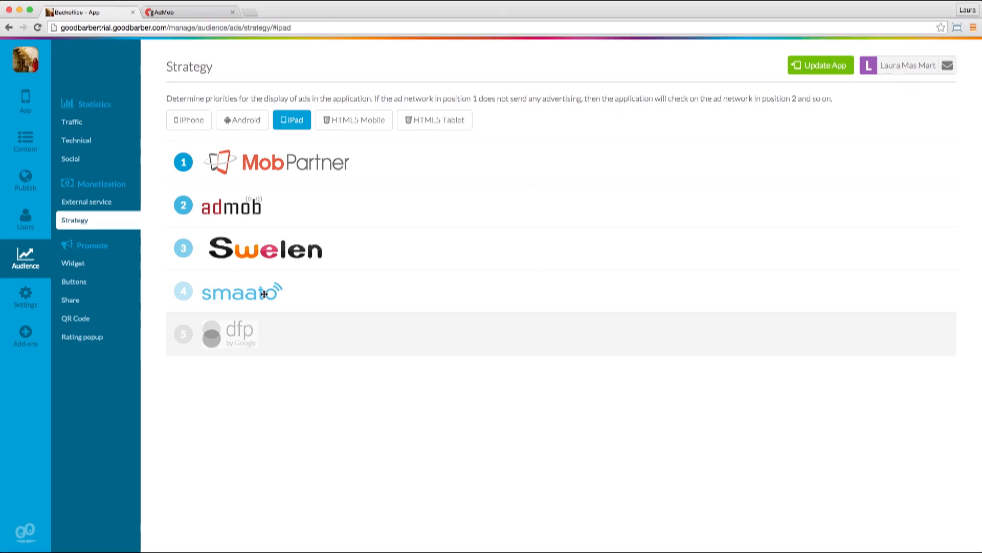
{"action": "mouse_move", "coordinate": [268, 334]}
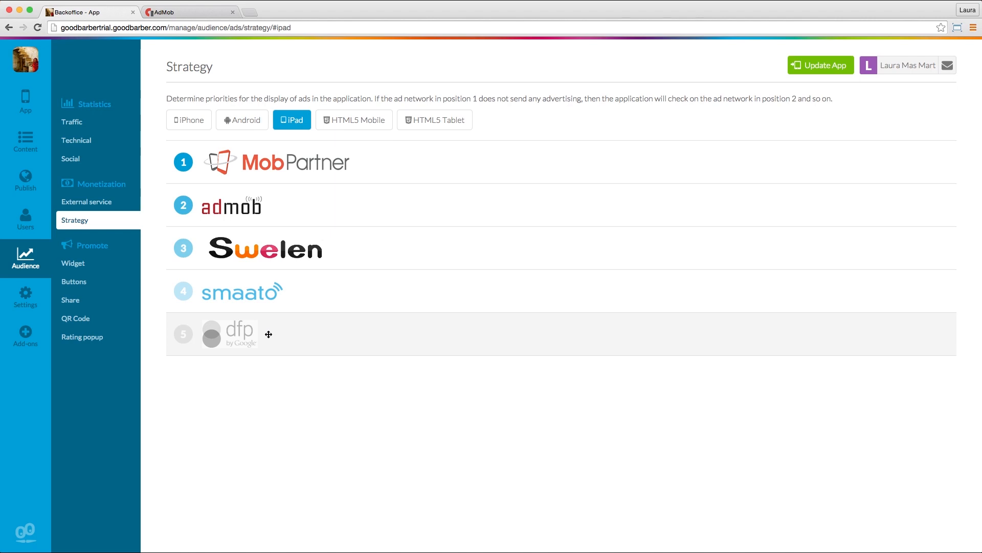
{"action": "mouse_move", "coordinate": [546, 287]}
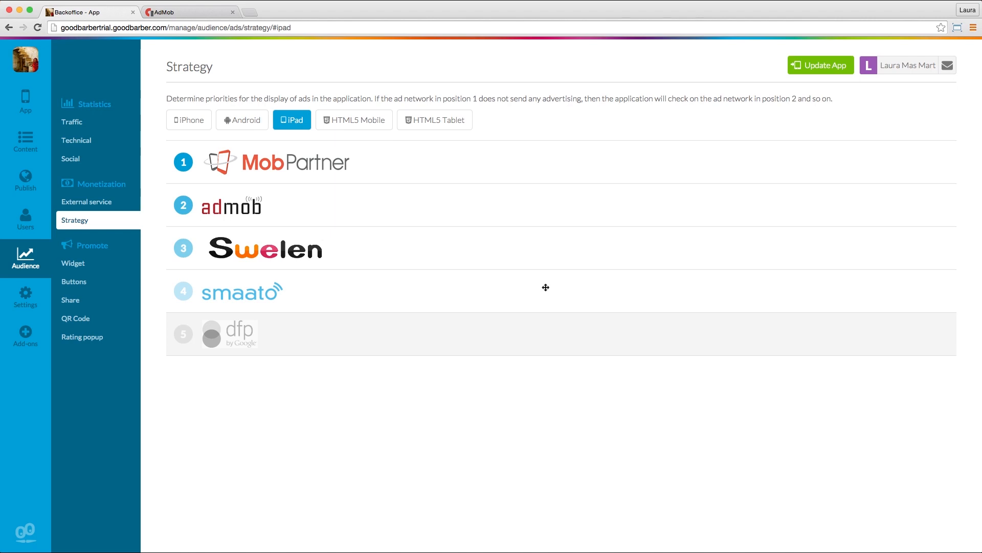
{"action": "mouse_move", "coordinate": [820, 65]}
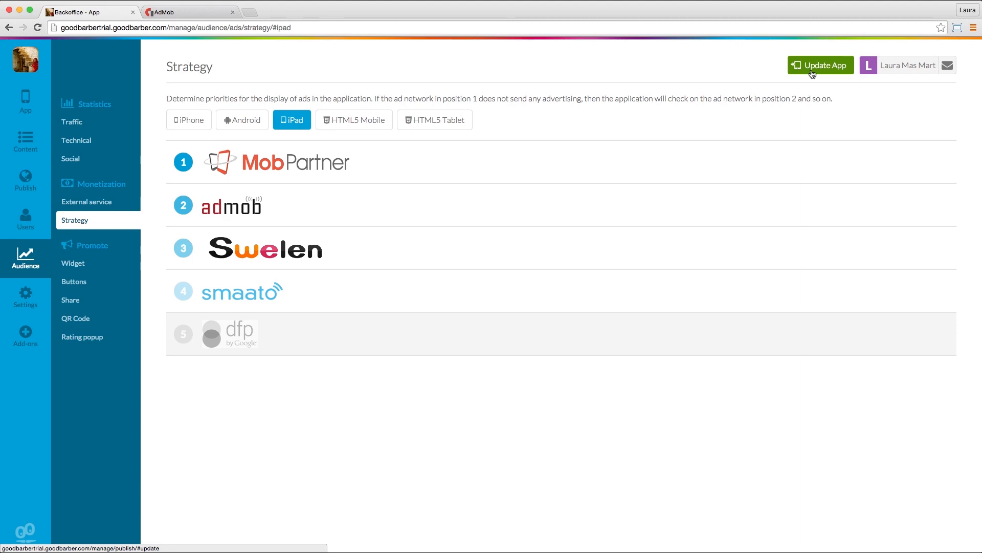
- Start publishing the 12 pending modifications from the Changelog page
{"action": "left_click", "coordinate": [820, 65]}
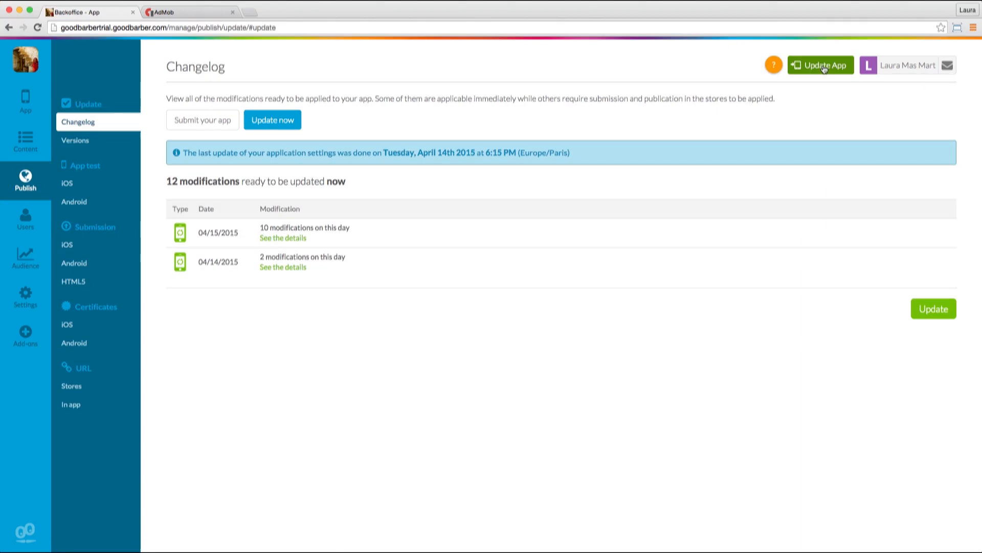
{"action": "left_click", "coordinate": [933, 308]}
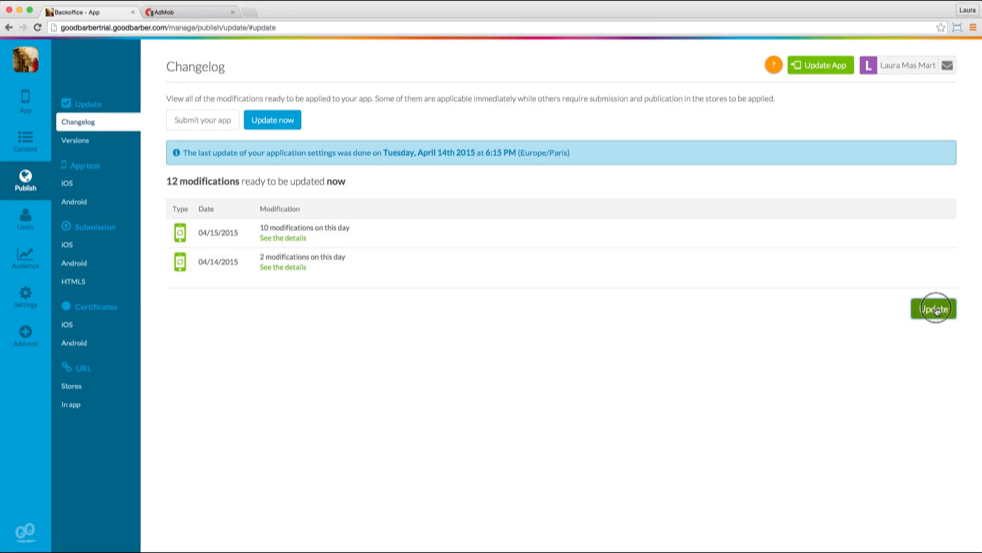
{"action": "left_click", "coordinate": [933, 308]}
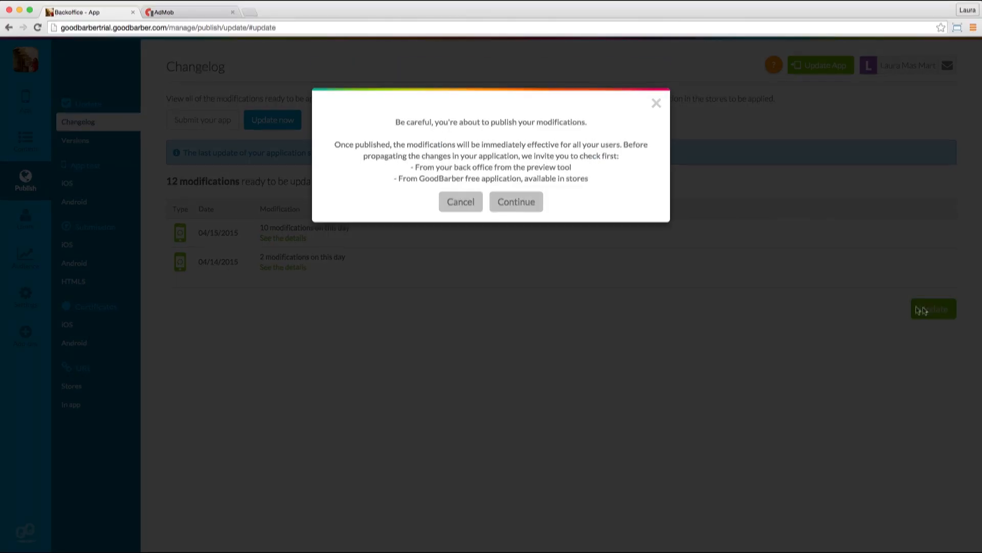